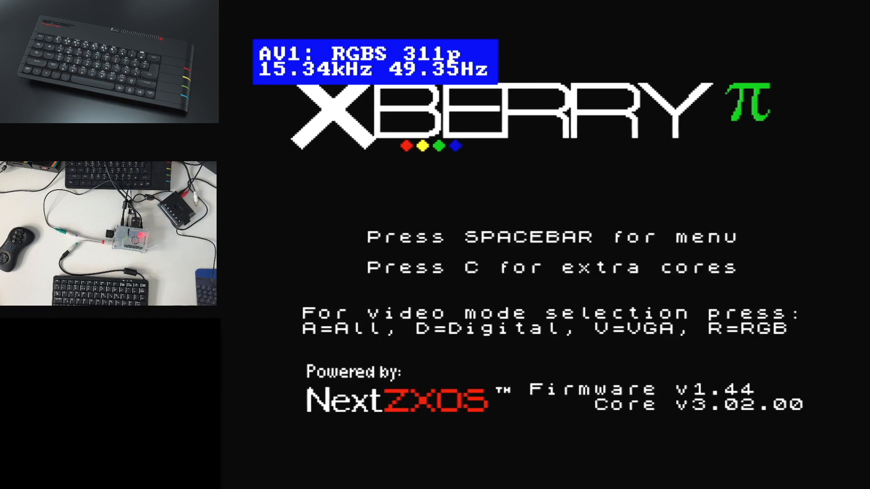
Leave the XBerry boot screen to reach the NextZXOS main menu.
key("space")
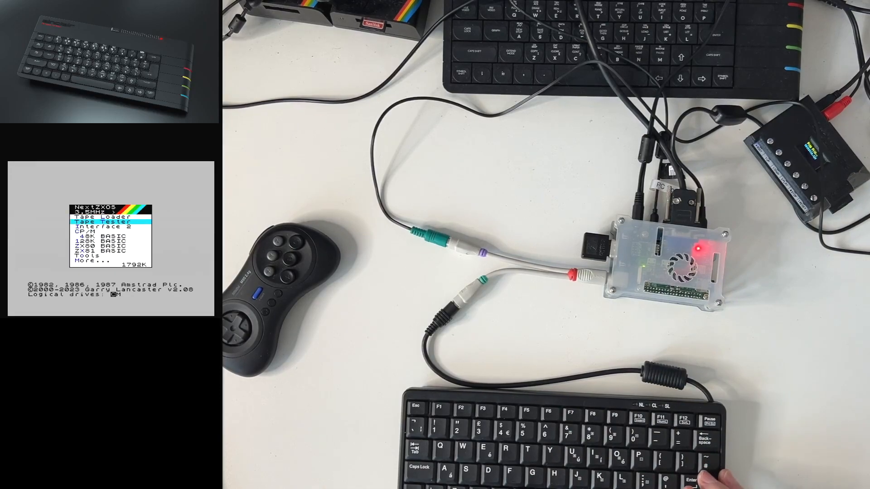
Start the Tape Loader so its list of machine loading modes appears.
key("enter")
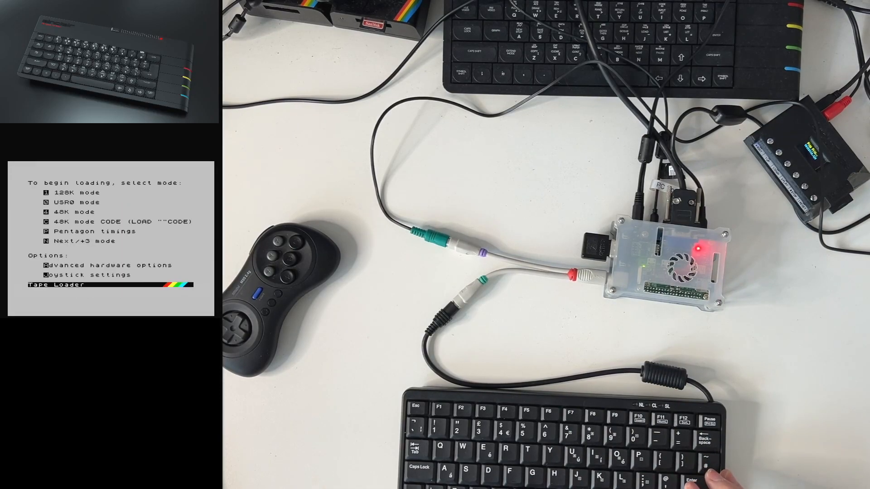